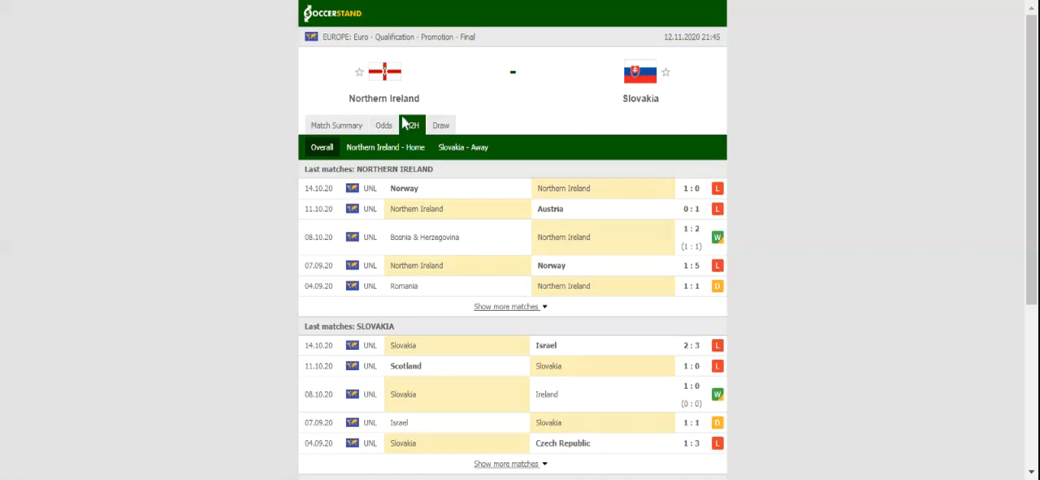
Open the Odds tab for the Northern Ireland vs Slovakia match
click(383, 125)
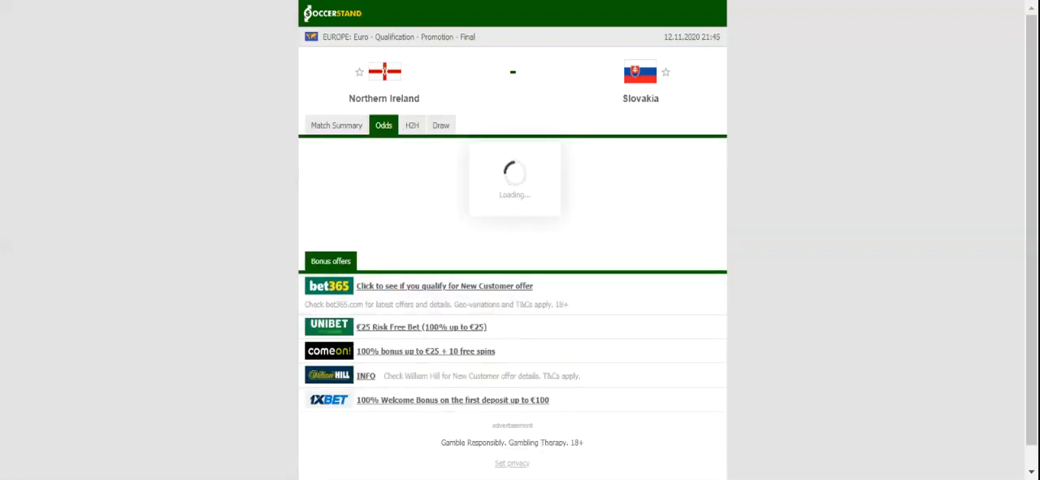